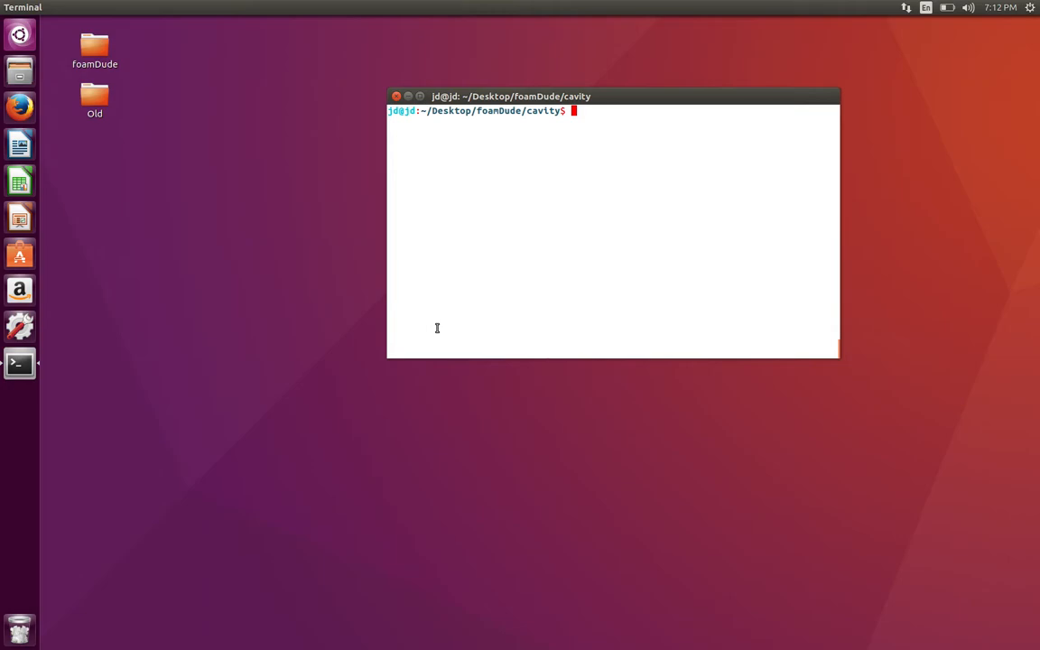
# - Delete the old log.* files and the constant/polyMesh folder from the cavity case
pyautogui.write('ls')
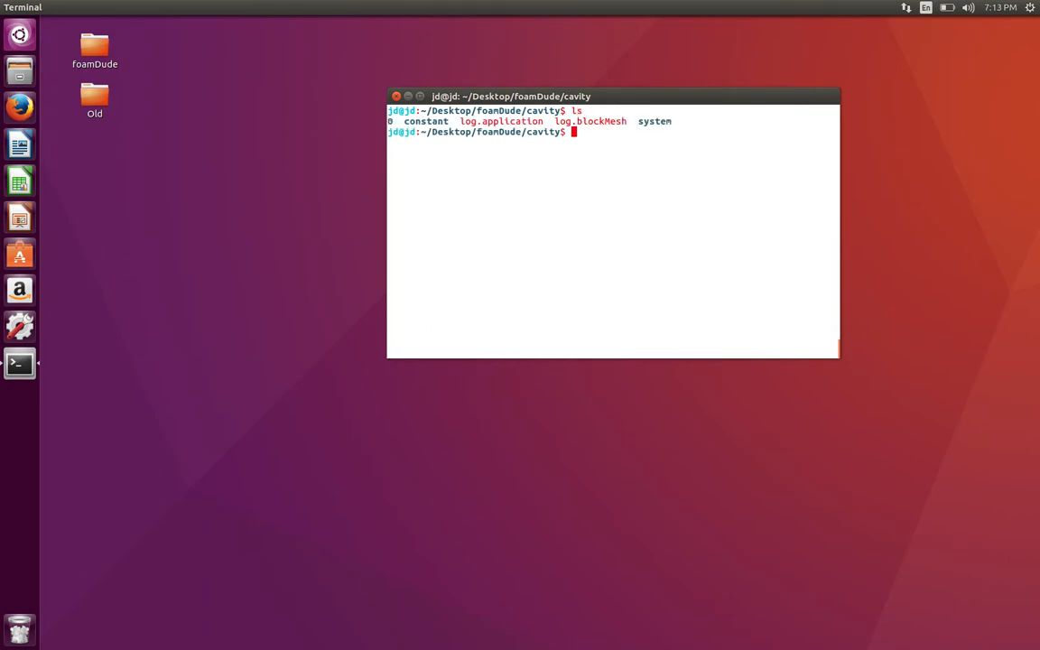
pyautogui.write('rm -')
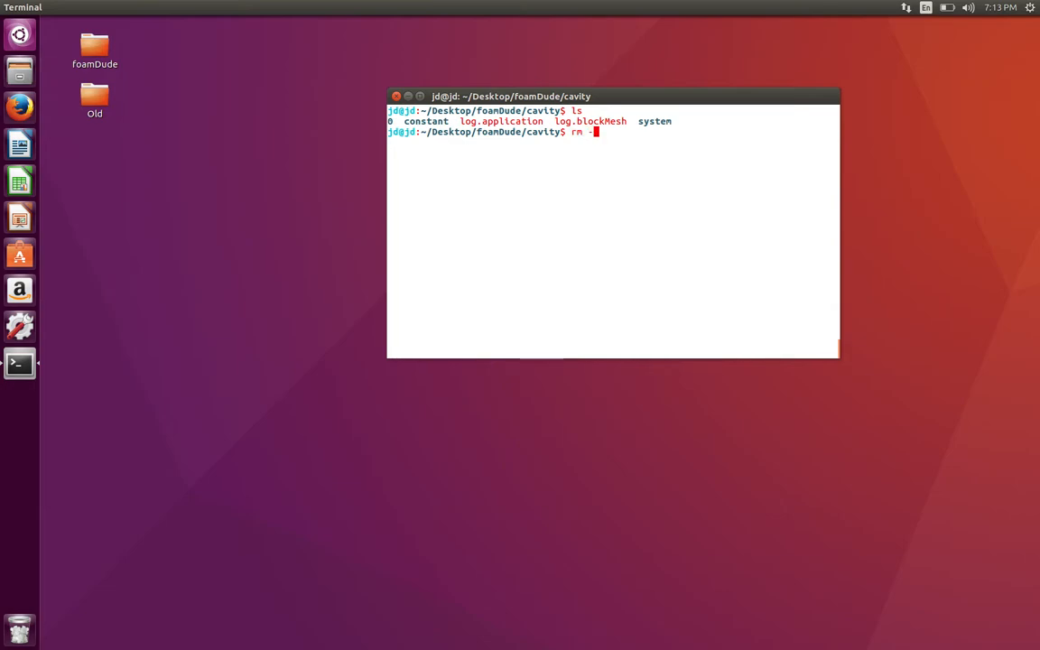
pyautogui.write('f log.')
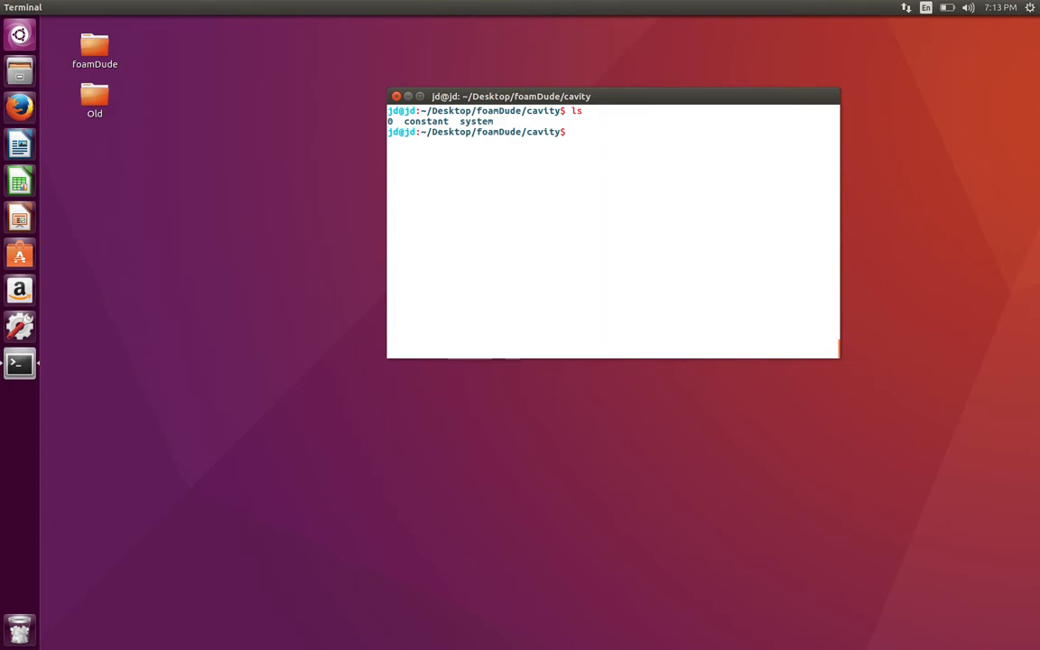
pyautogui.write('rm')
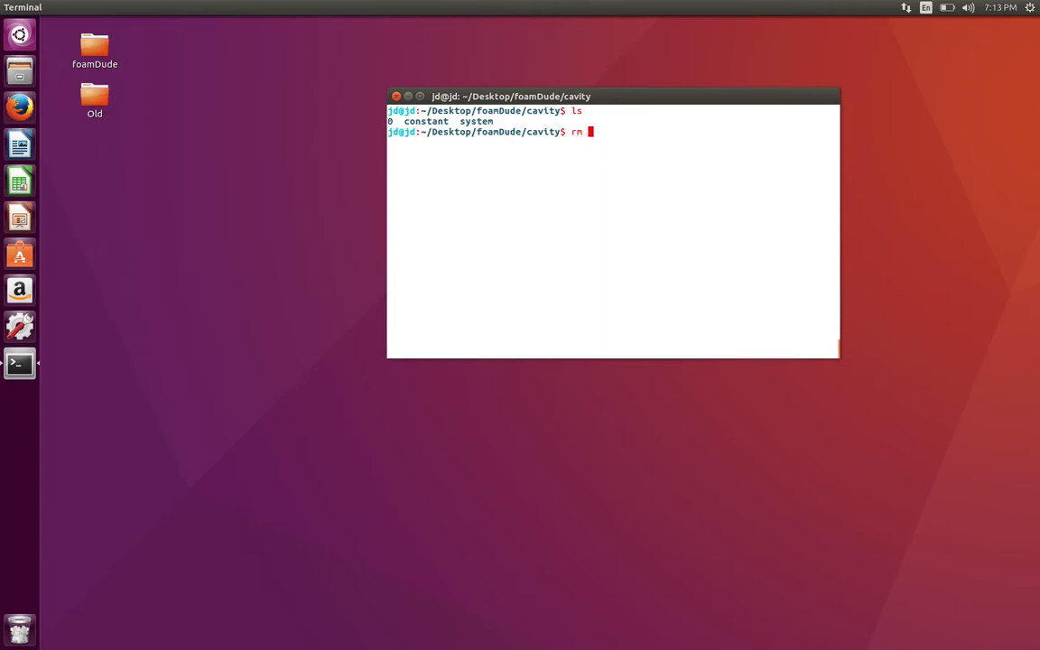
pyautogui.write('-')
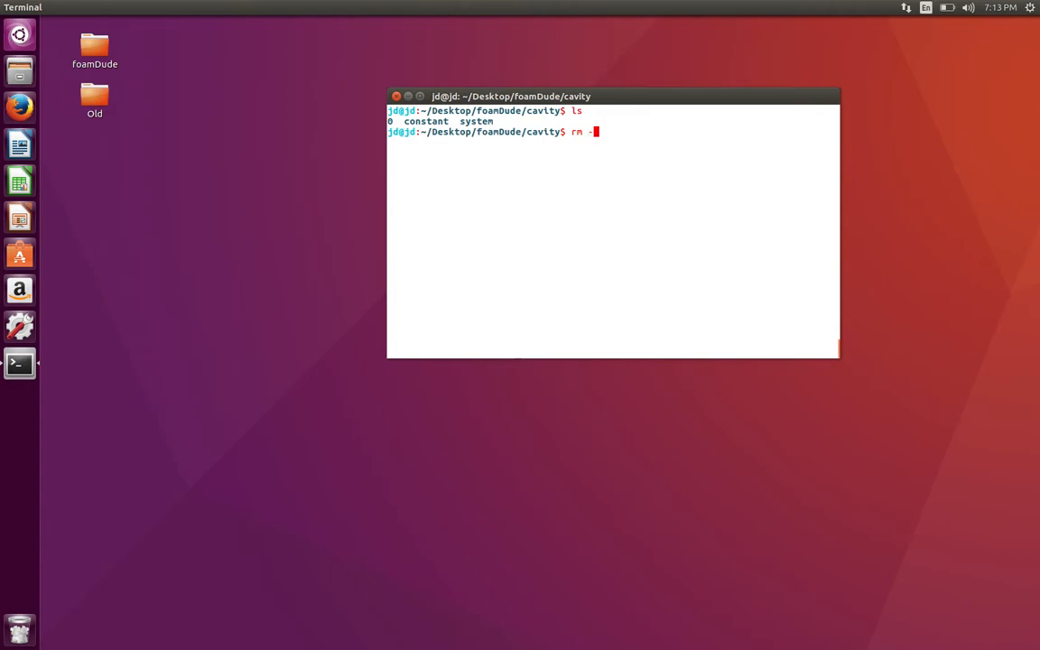
pyautogui.write('f constant/')
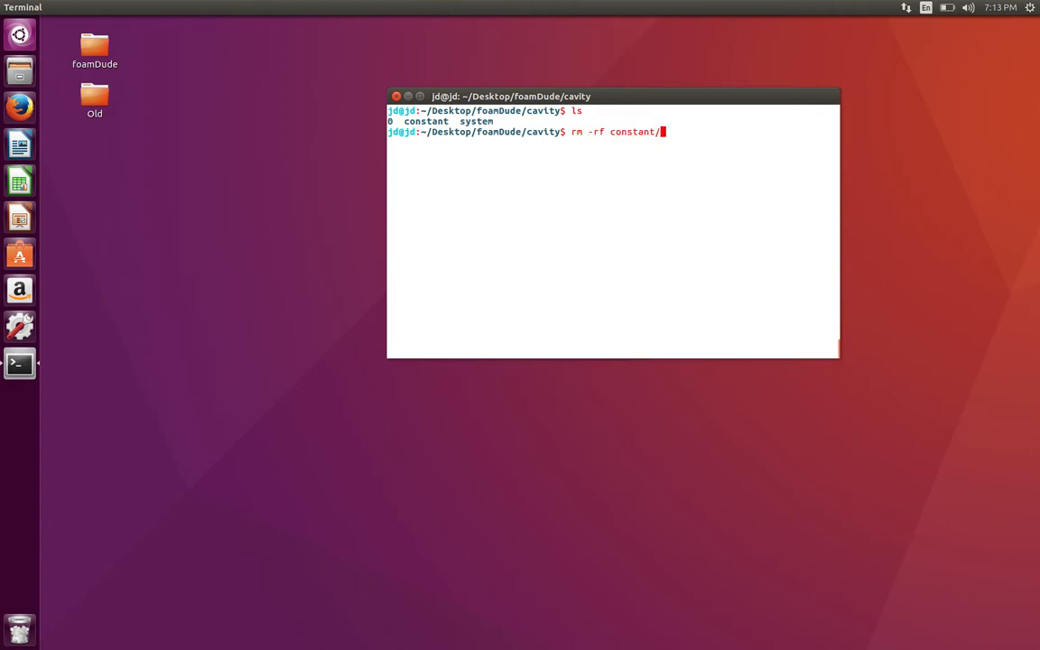
pyautogui.write('polyMesh/')
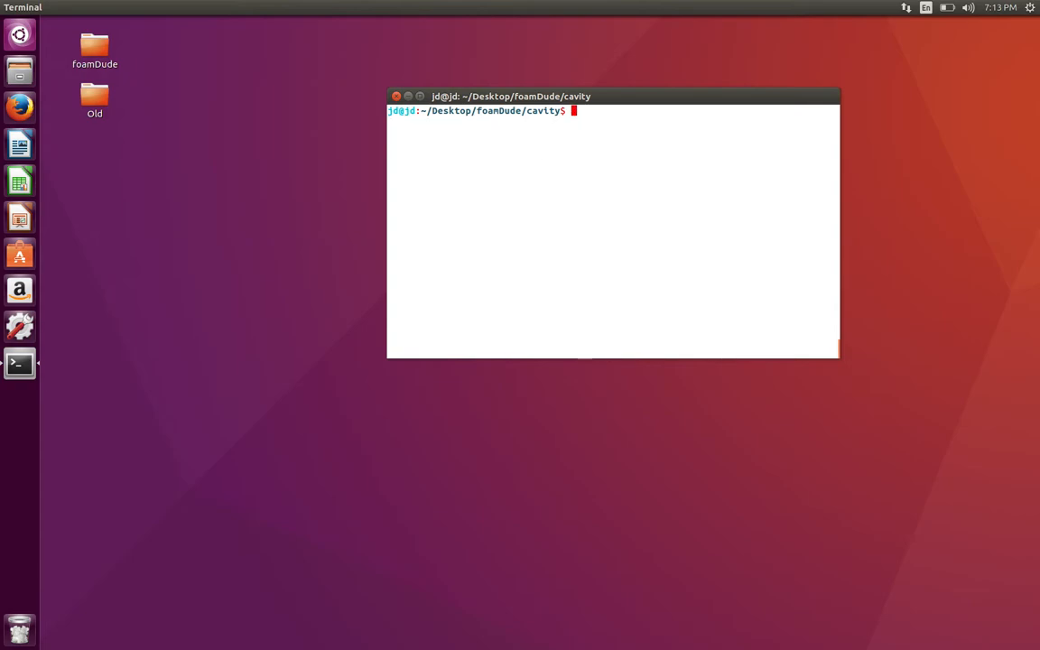
# - Run blockMesh then icoFoam to mesh and solve the cavity case, creating time folders 0.1–0.5
pyautogui.write('ls')
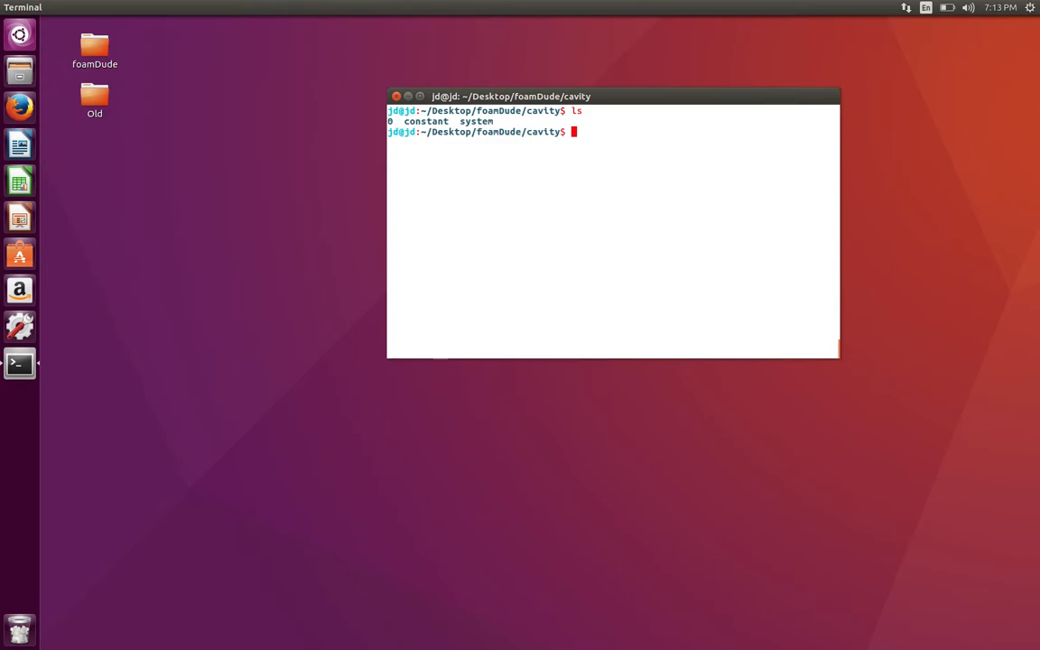
pyautogui.write('blockMesh')
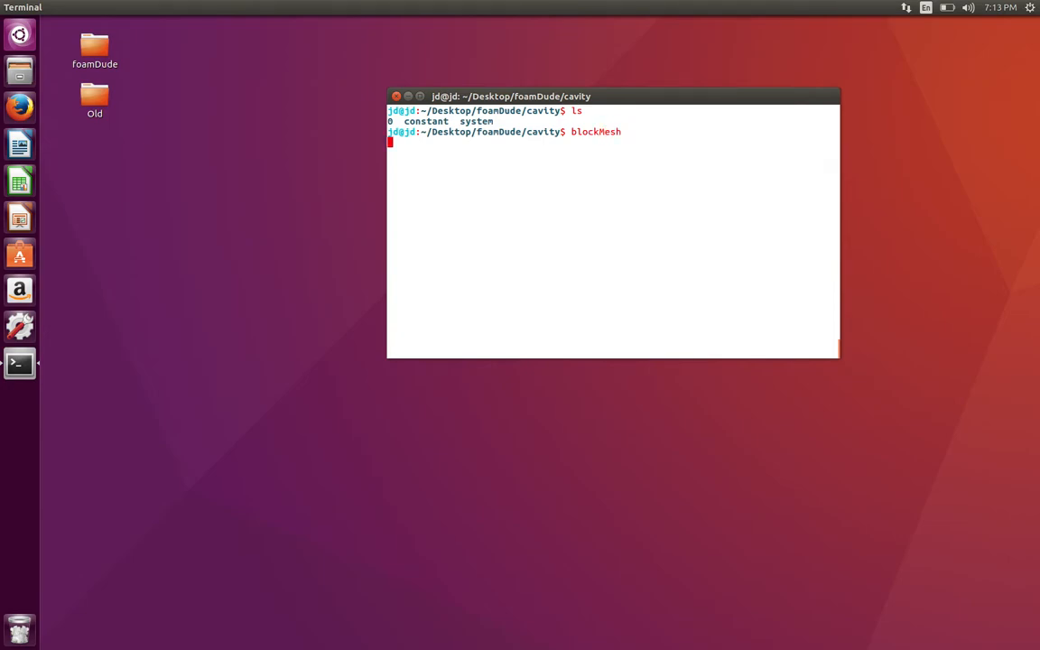
pyautogui.press('Return')
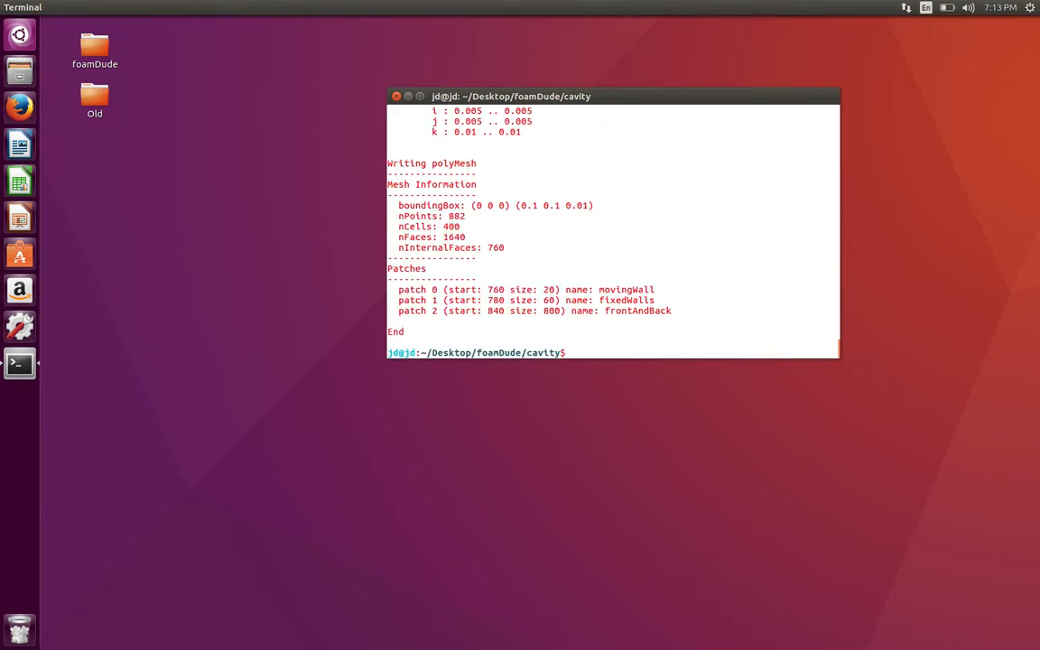
pyautogui.write('icoFoam')
pyautogui.write('ls')
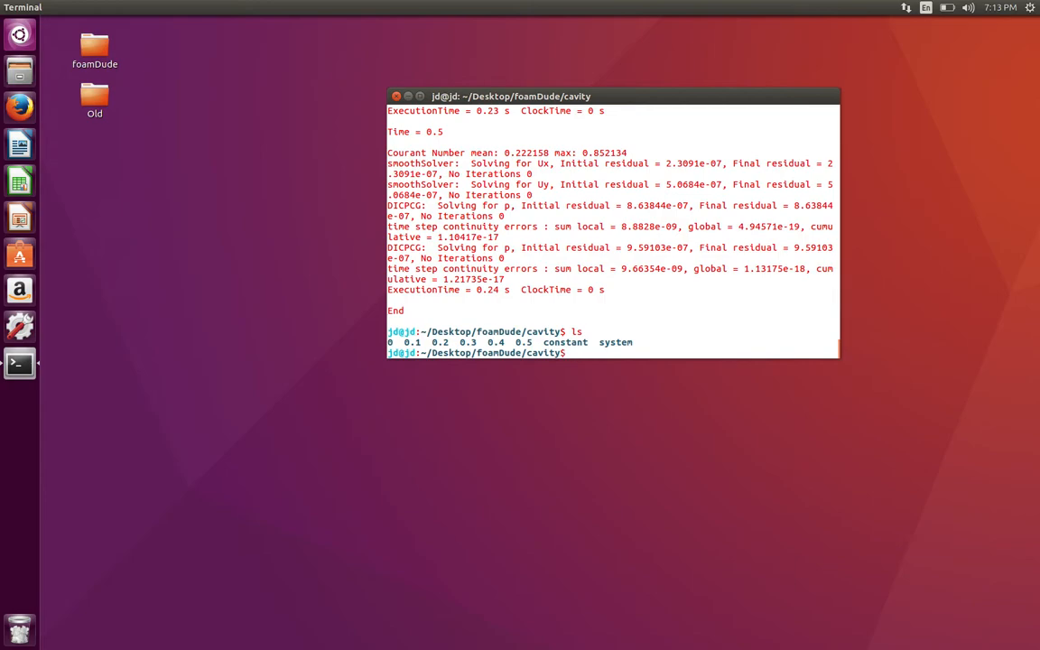
# - Remove the time folders with foamListTimes -rm and create an empty Allrun file in gedit
pyautogui.write('foamListTimes -rm')
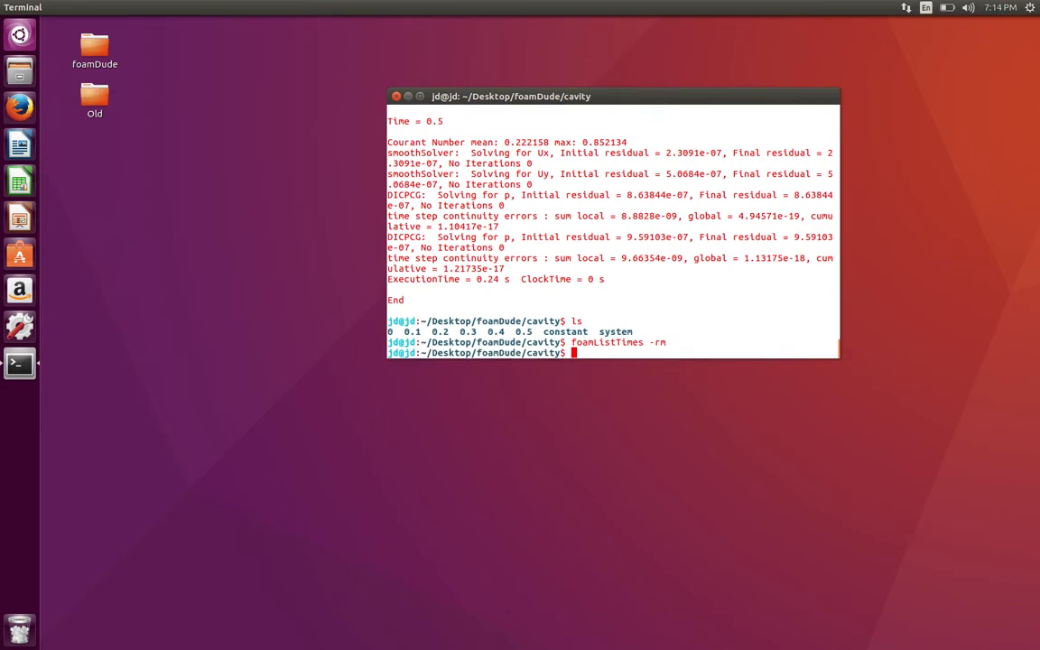
pyautogui.write('ls')
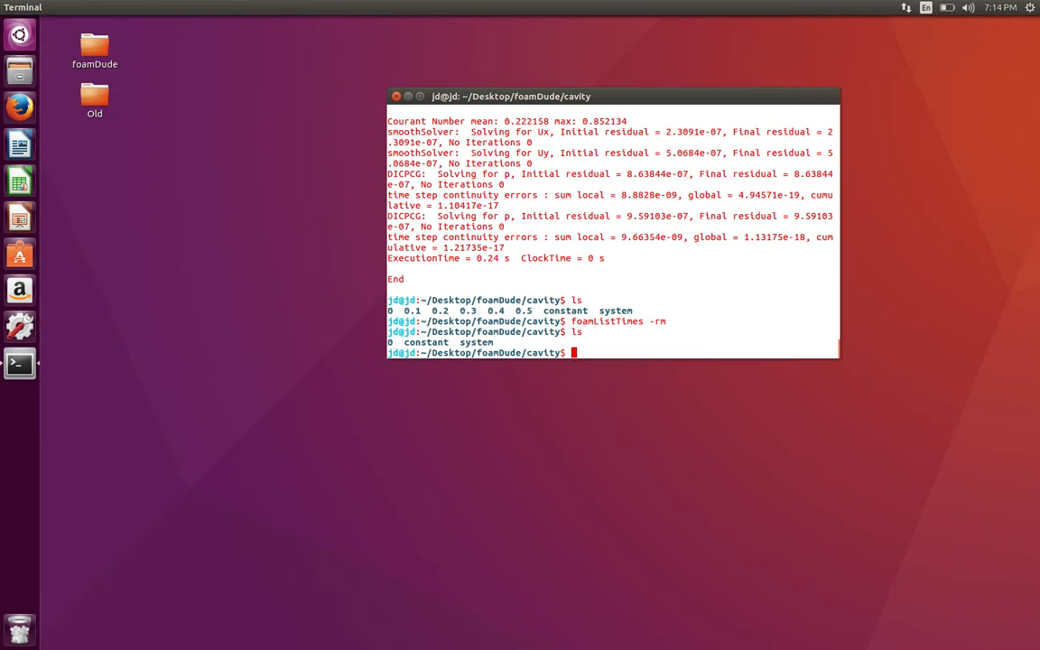
pyautogui.write('gedit Allrun')
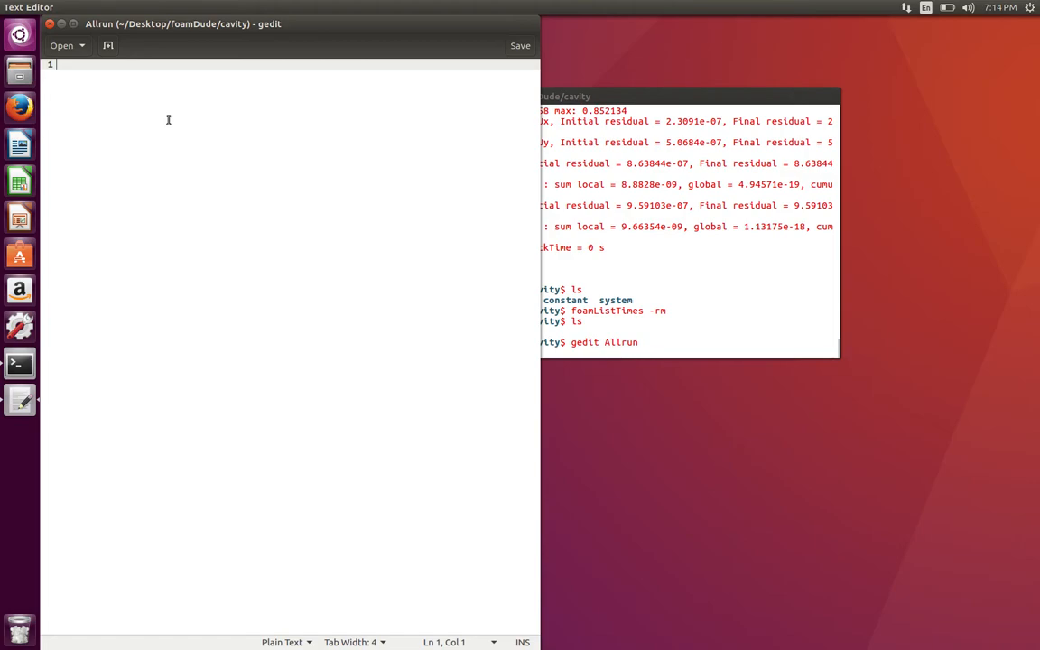
# - Write blockMesh and icoFoam as the first commands of the Allrun script
pyautogui.write('blockM')
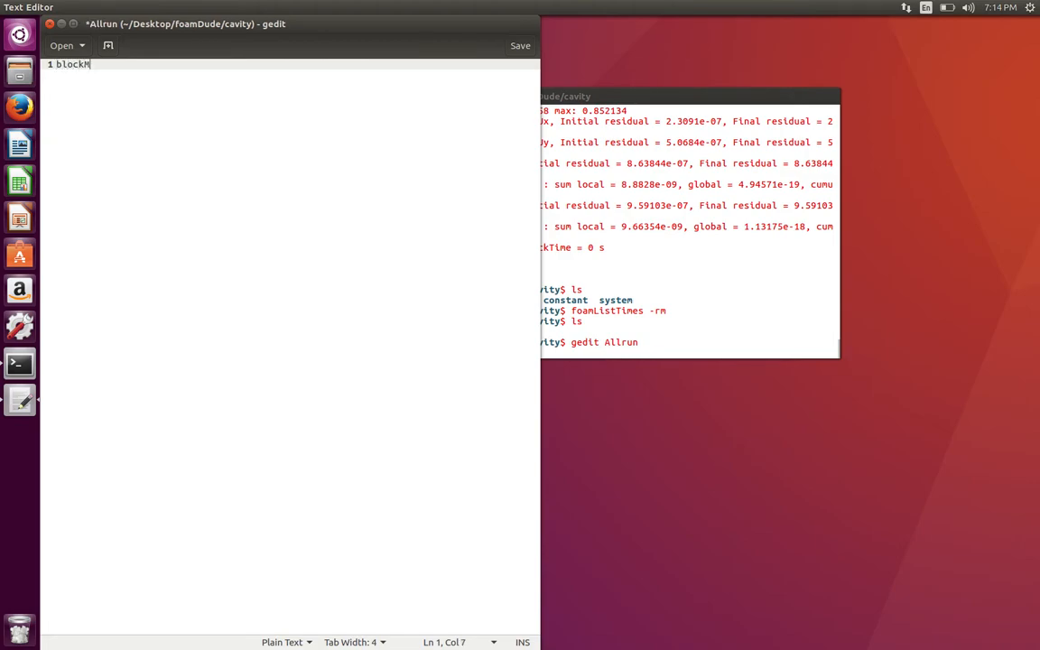
pyautogui.write('esh')
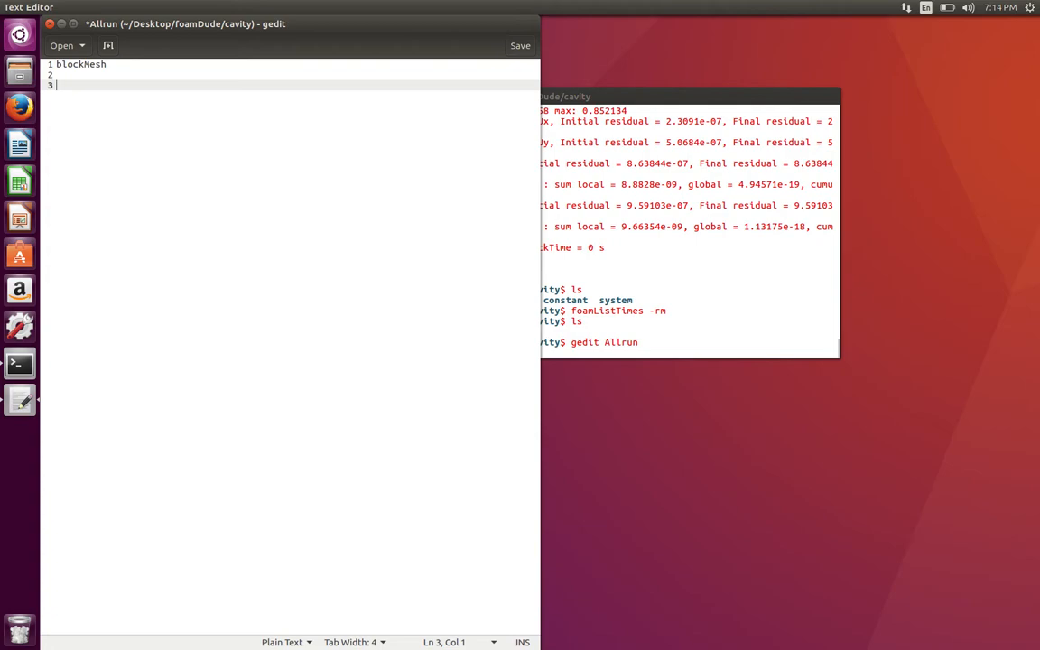
pyautogui.write('lcoF')
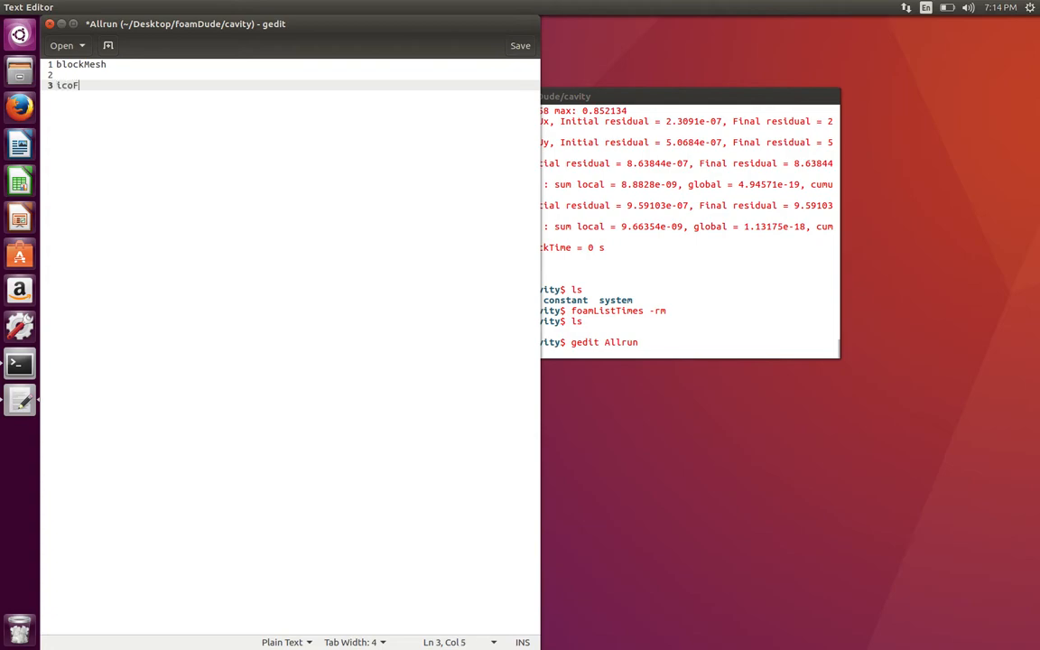
pyautogui.write('oam')
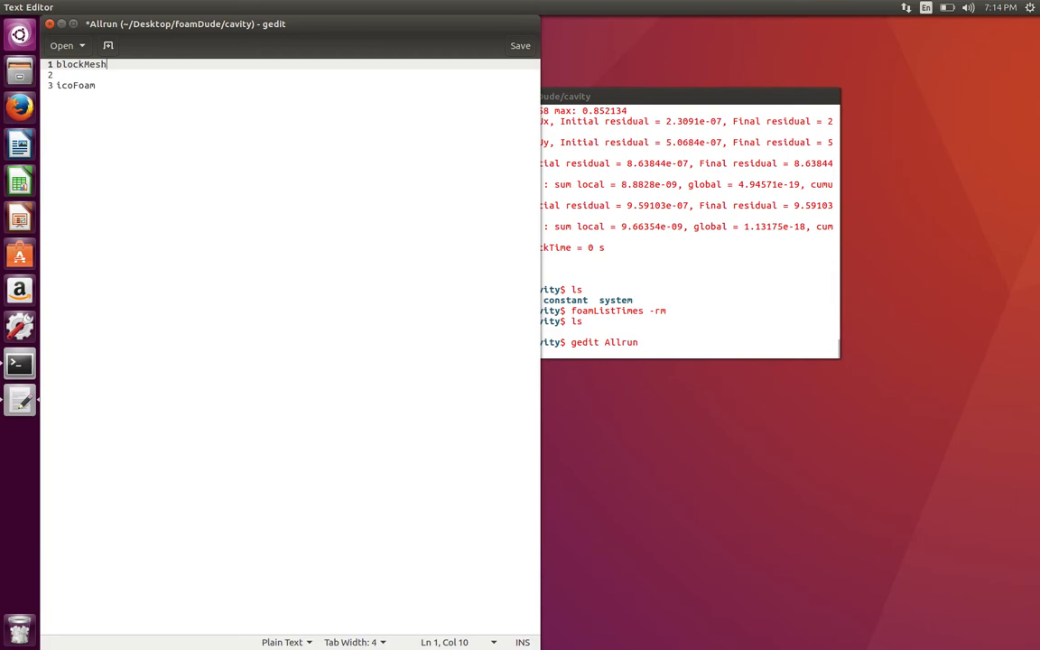
pyautogui.write('" "')
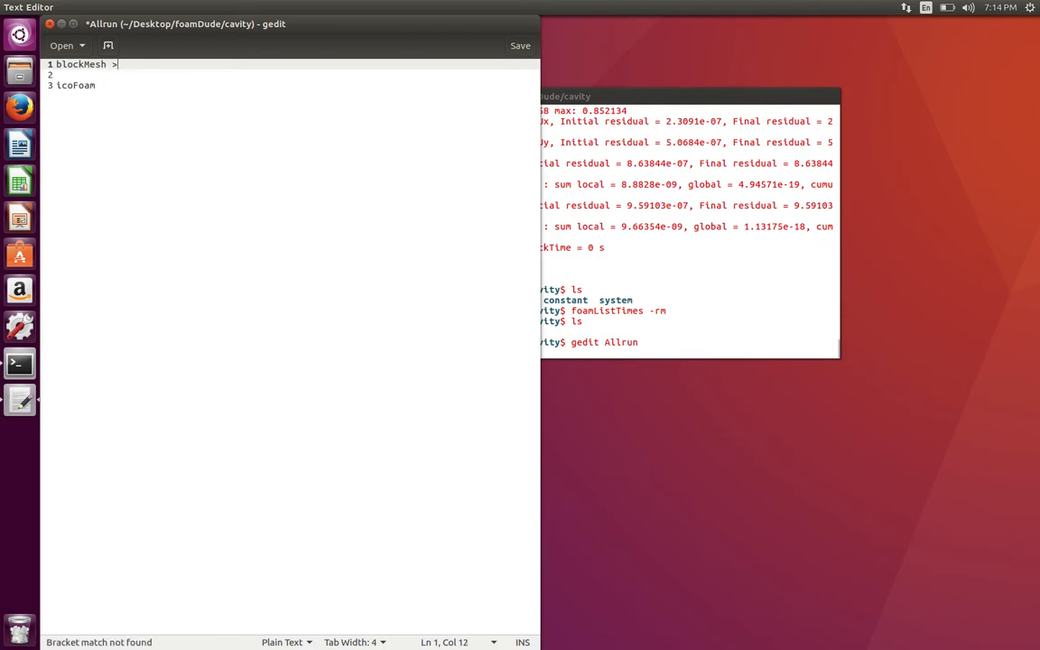
# - Redirect each command to its own log (log.blockMesh, log.icoFoam) and background it with &
pyautogui.write('log.')
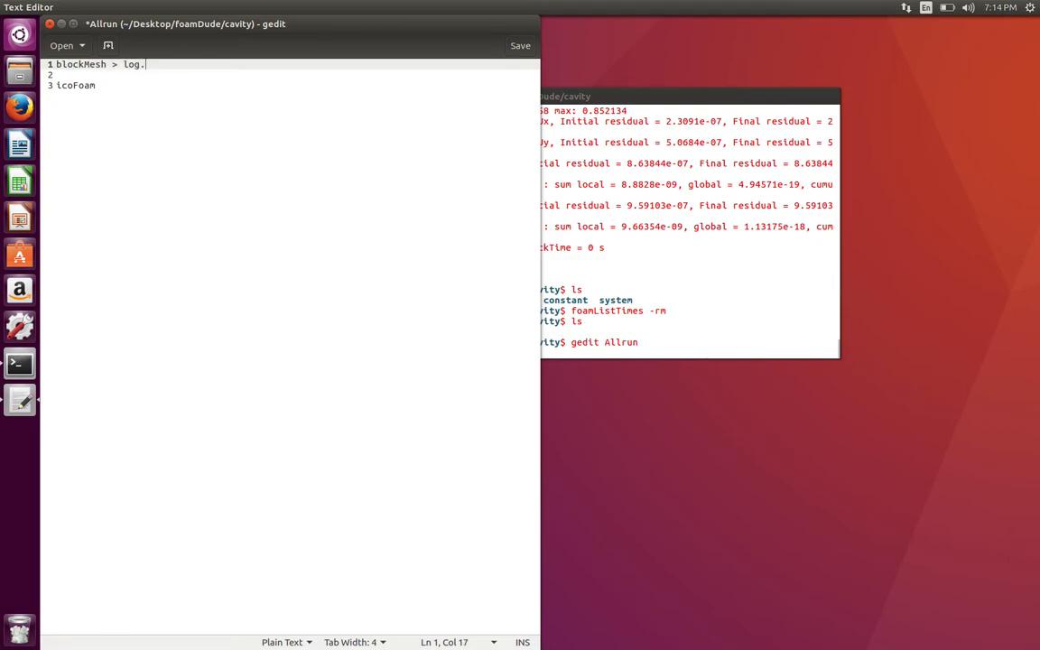
pyautogui.write('blockMesh')
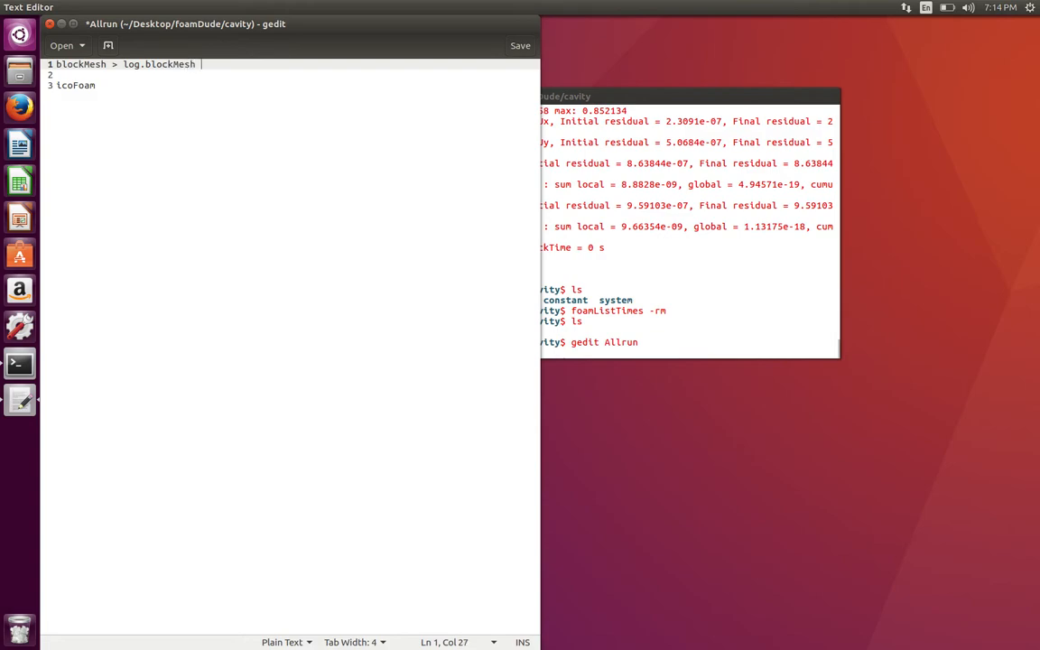
pyautogui.write('&')
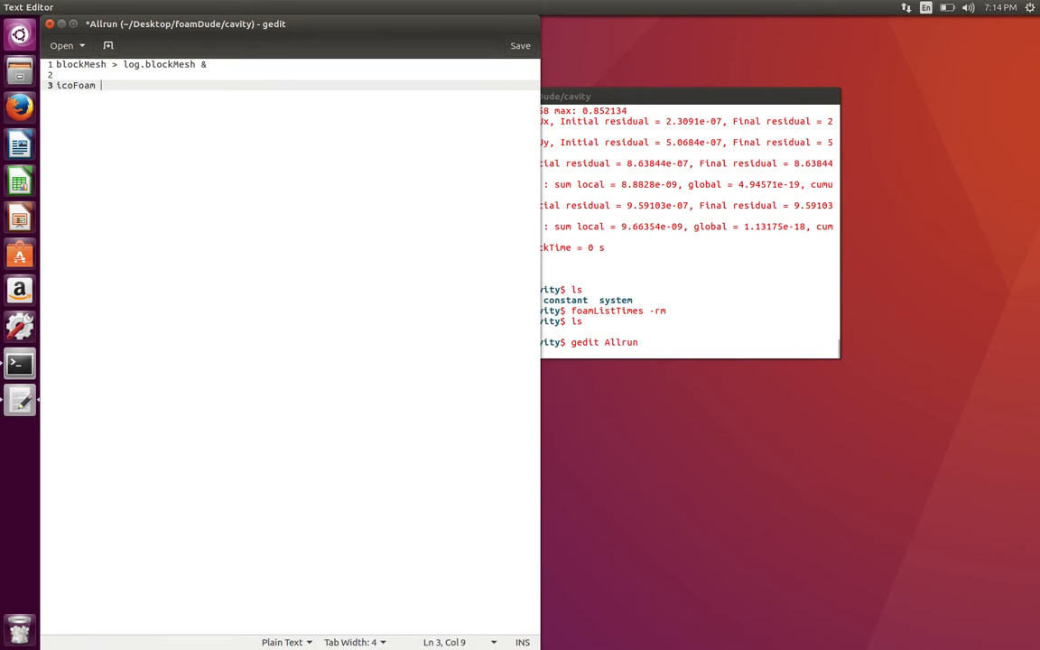
pyautogui.write('> log.')
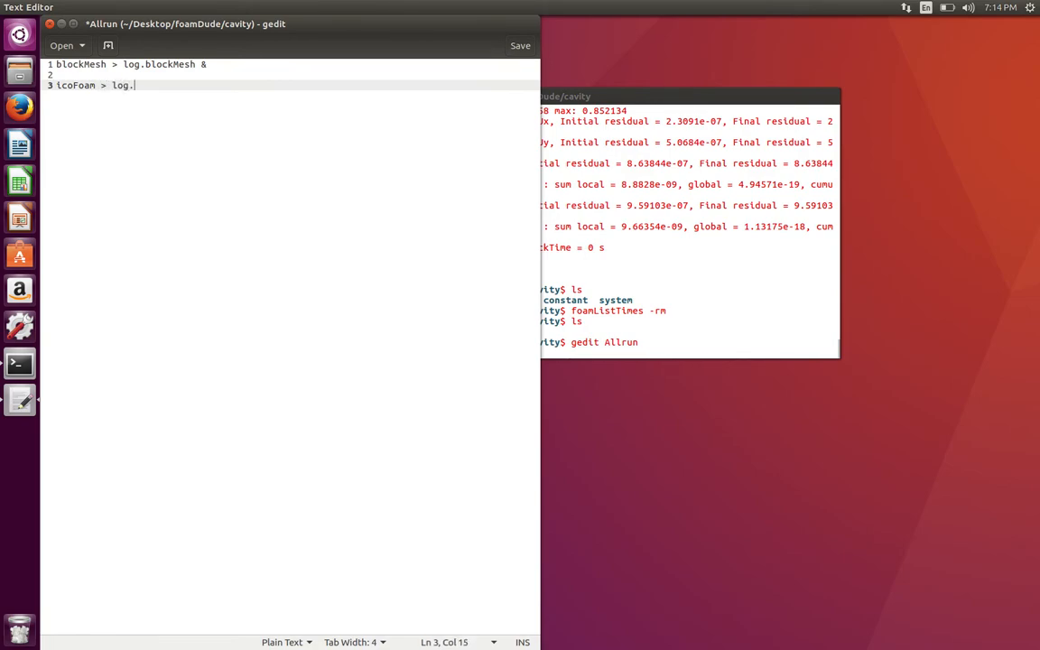
pyautogui.write('icoFoam')
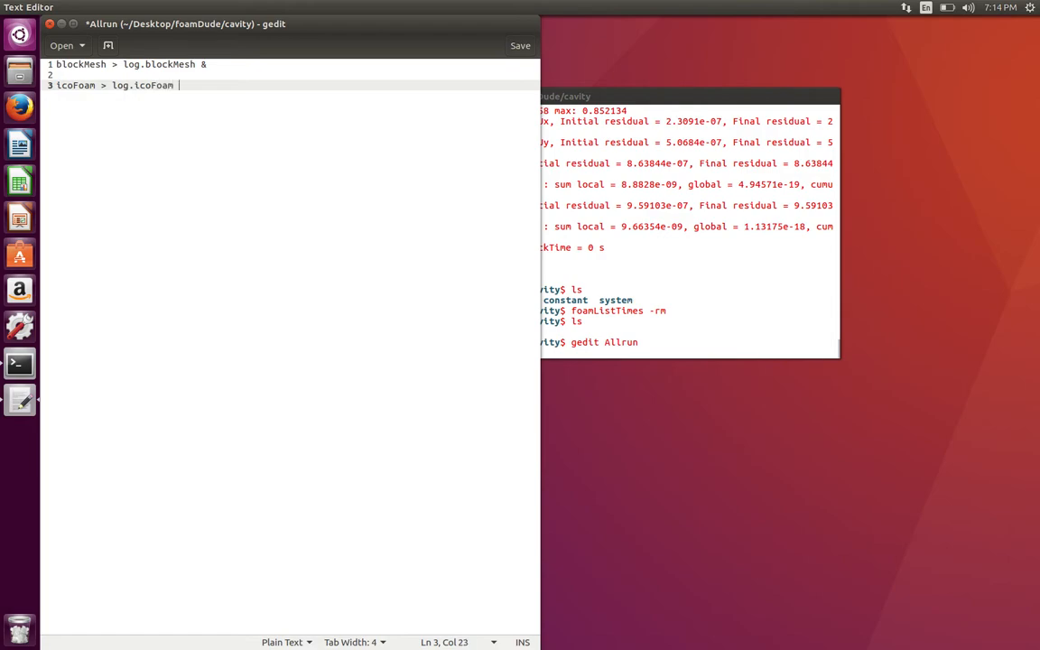
pyautogui.write('&')
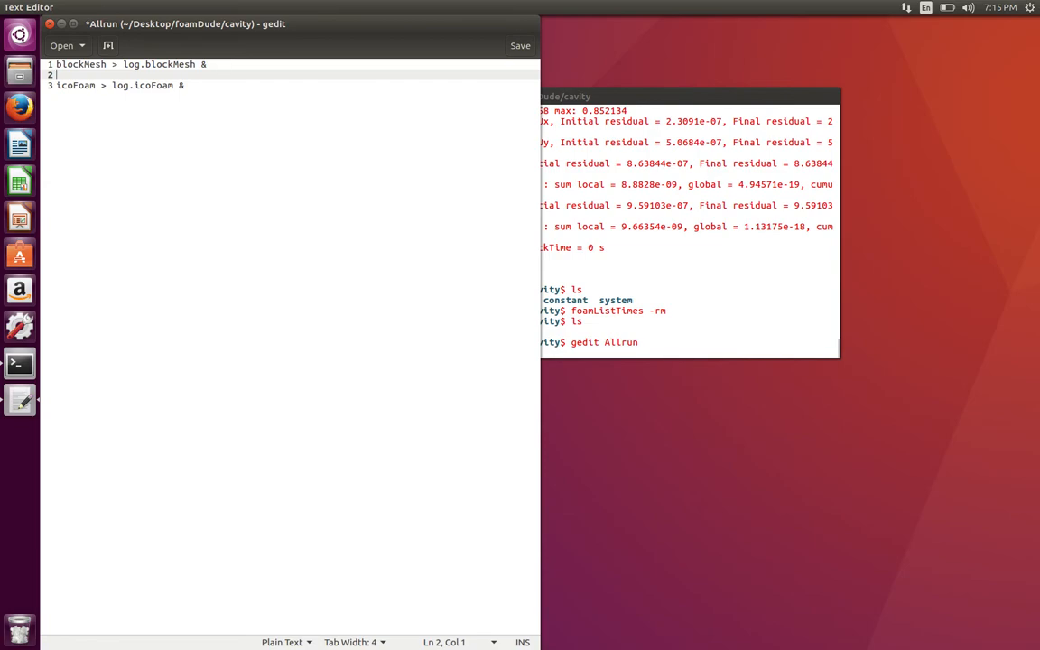
# - Insert 'checkMesh >log.checkMesh' on line 2 between the blockMesh and icoFoam lines
pyautogui.write('checkMesh')
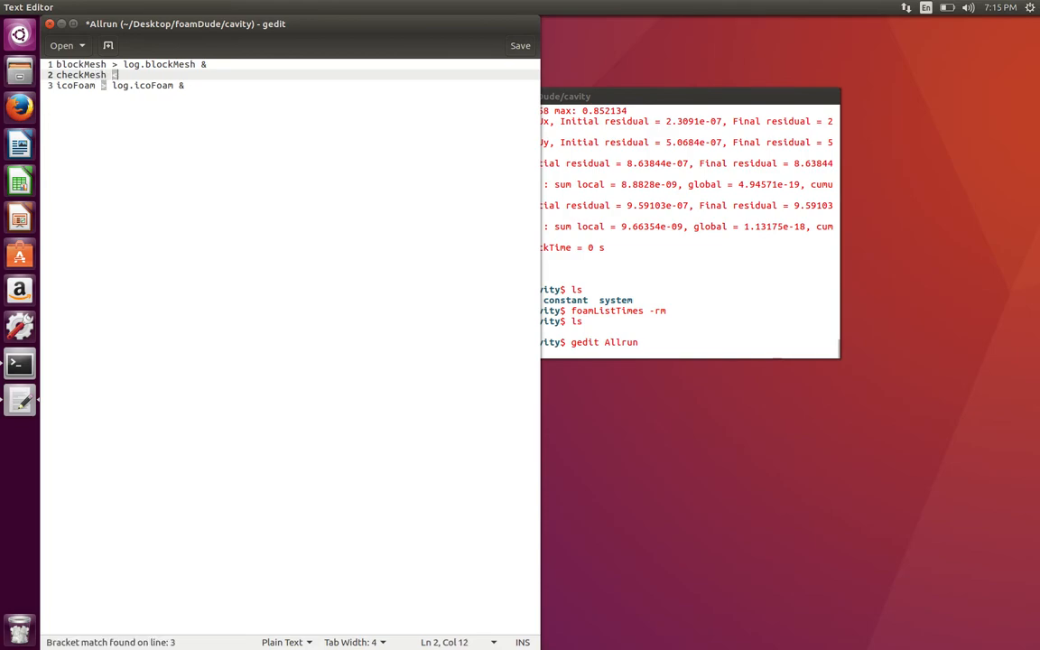
pyautogui.write('>l')
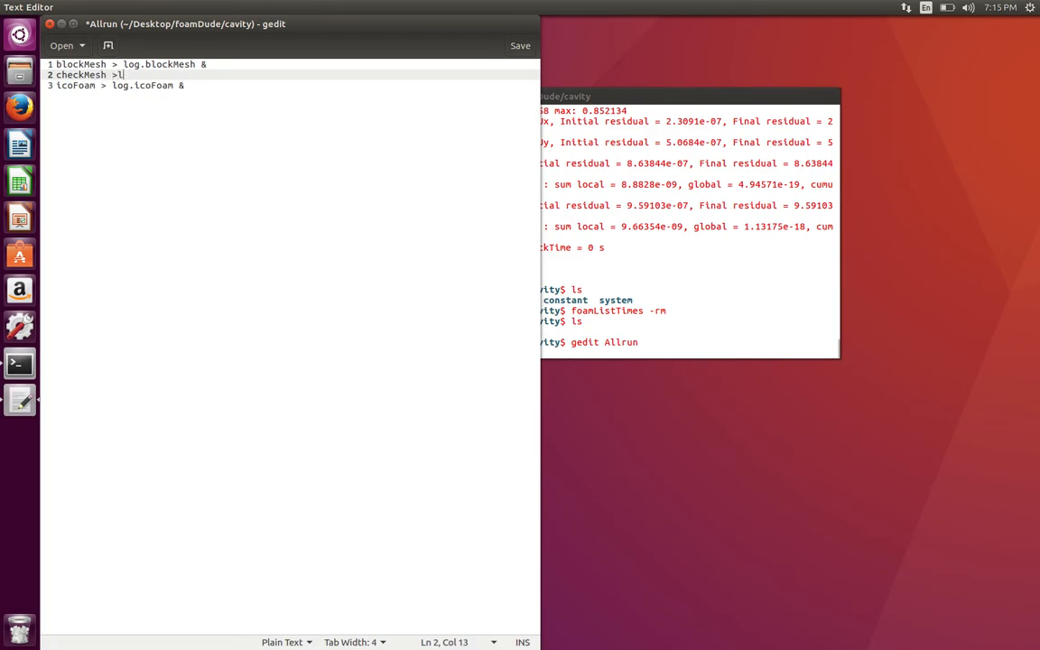
pyautogui.press('BackSpace')
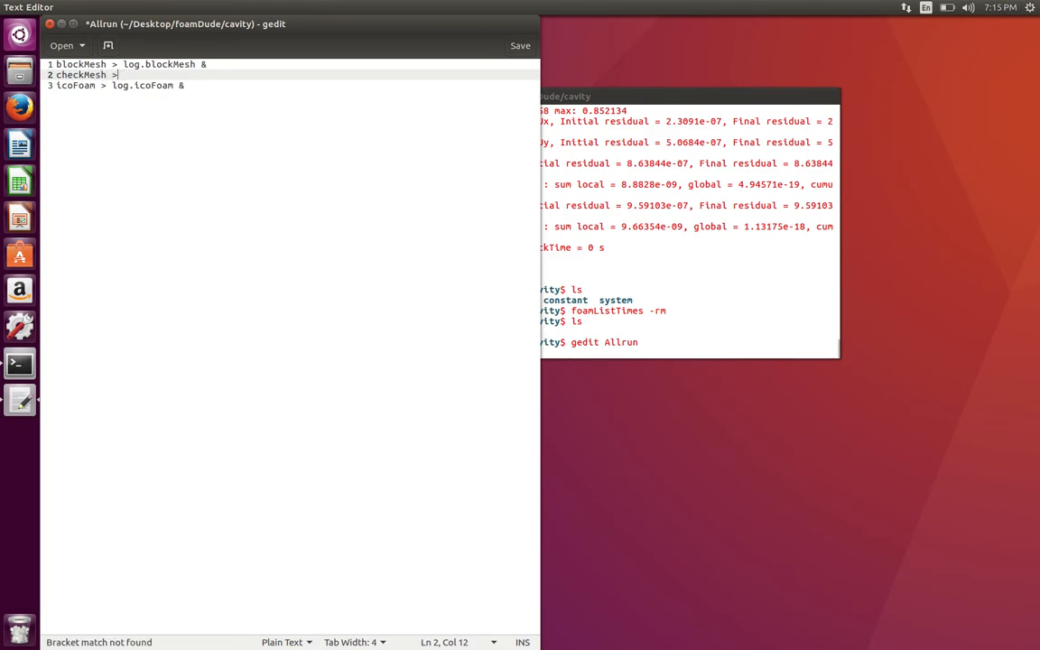
pyautogui.write('log.checkM')
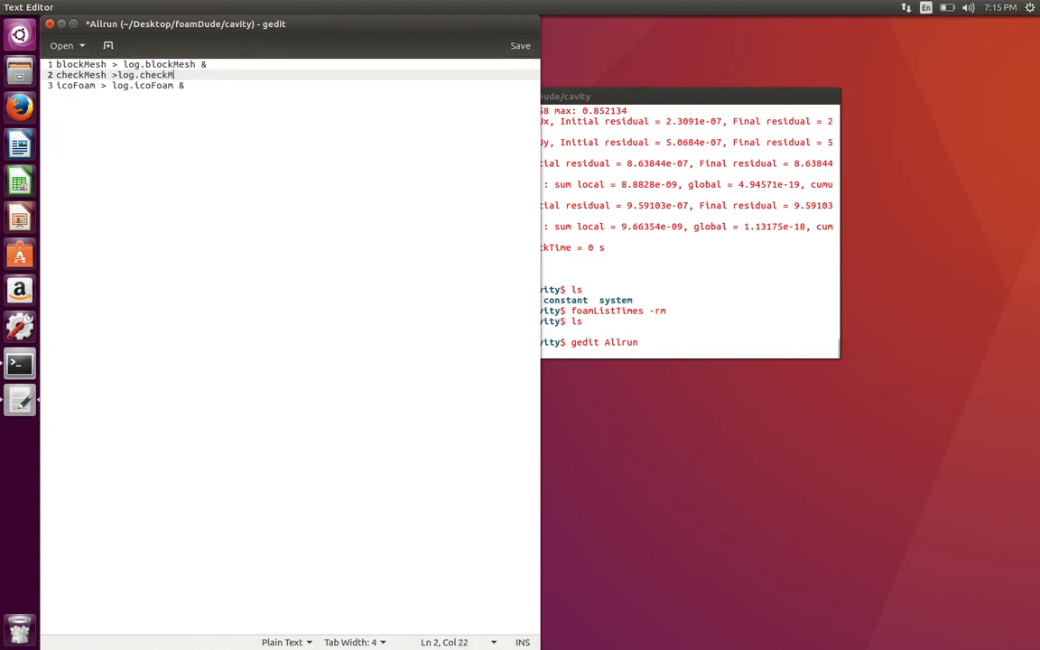
pyautogui.write('esh')
pyautogui.write('./All')
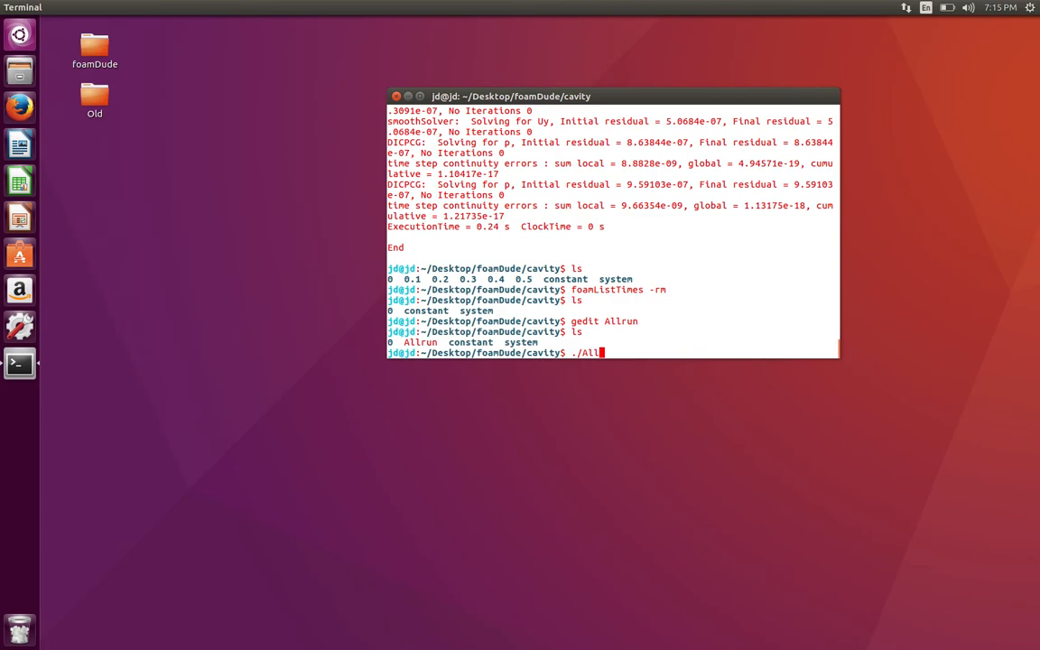
# - After ./Allrun fails, make the script executable with chmod +x Allrun and list the case
pyautogui.write('run')
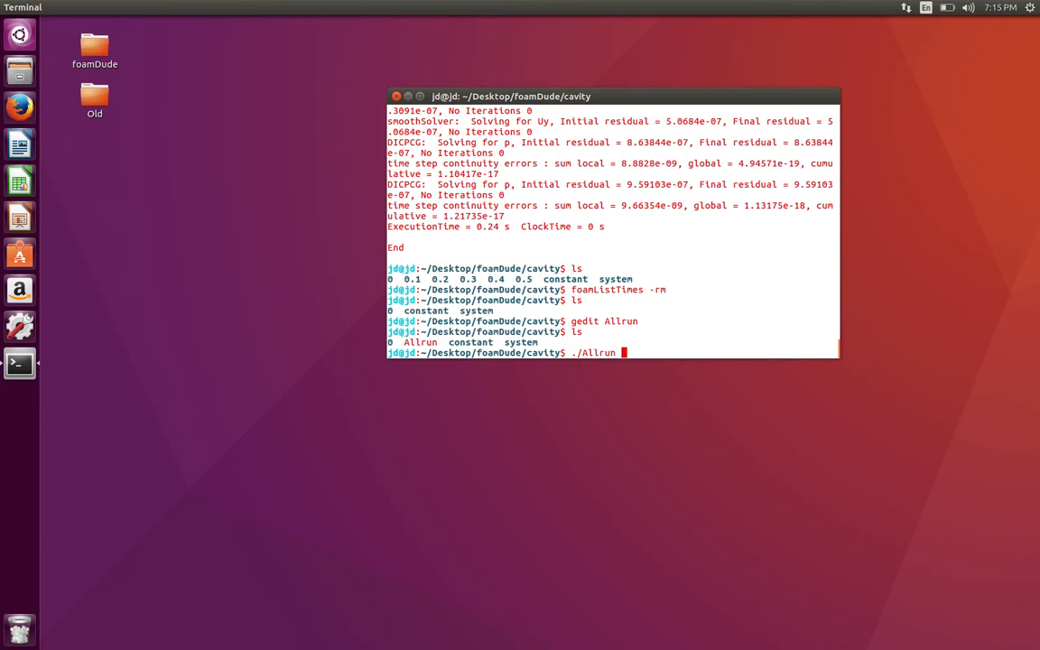
pyautogui.press('Return')
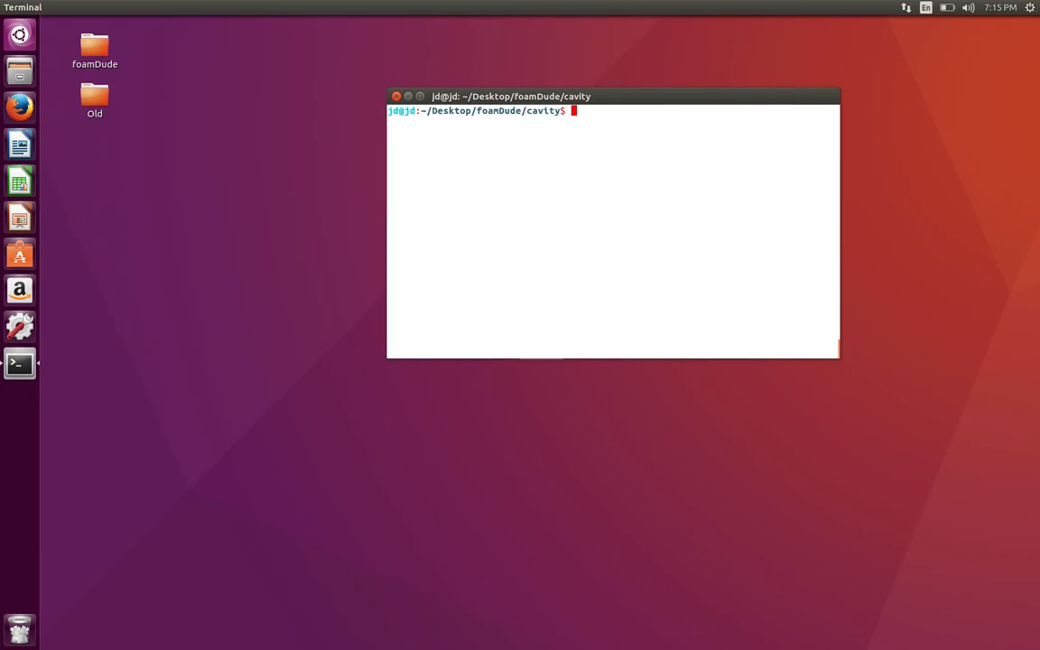
pyautogui.write('chmod')
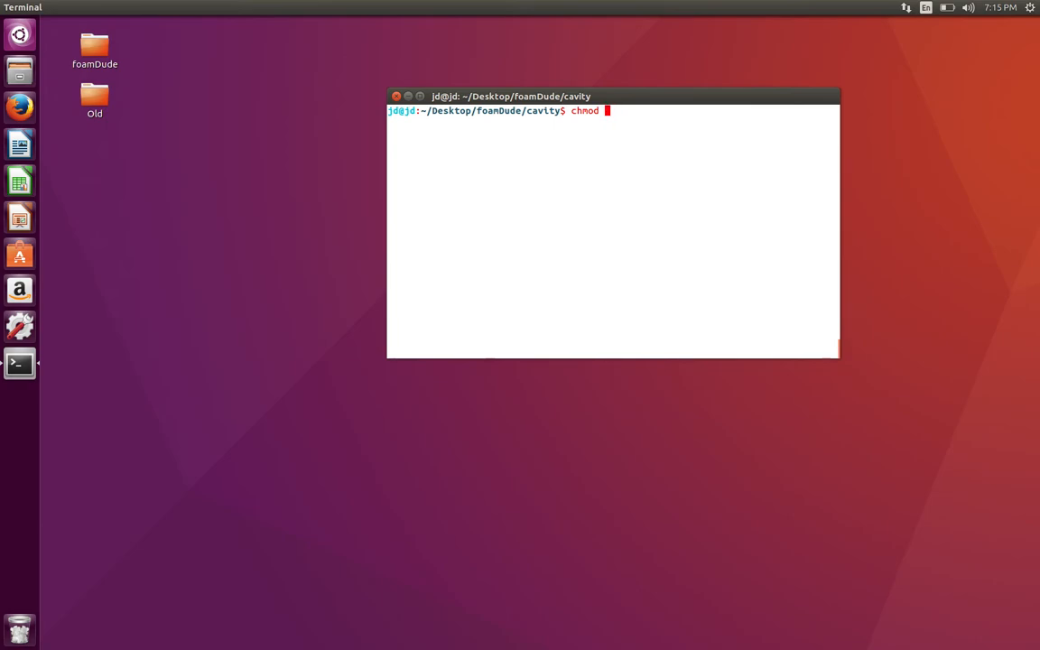
pyautogui.write('+x Allrun')
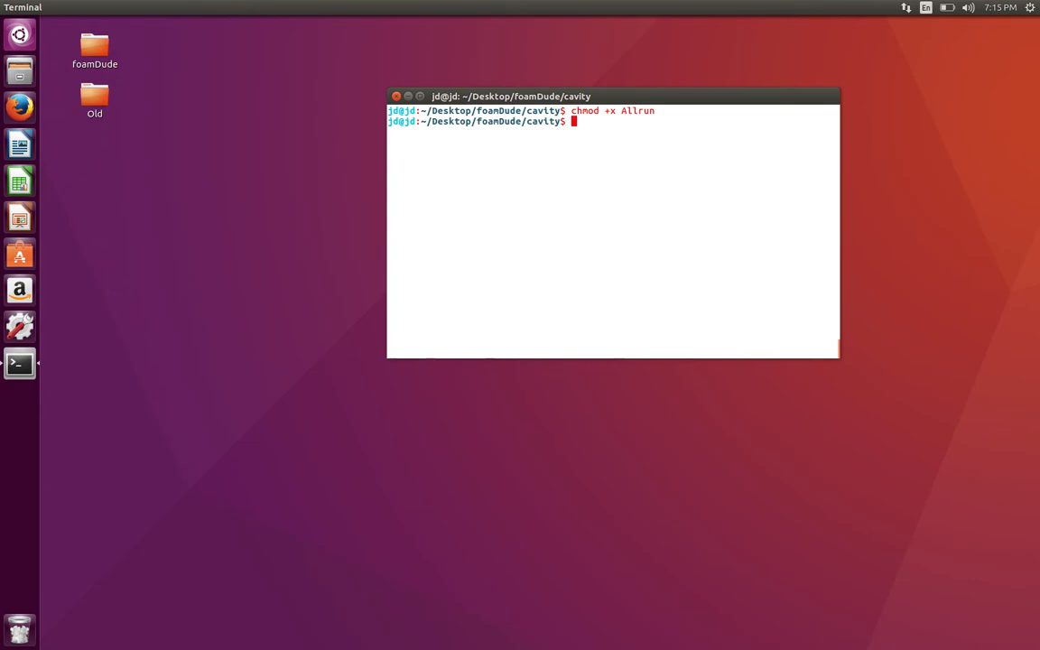
pyautogui.write('ls')
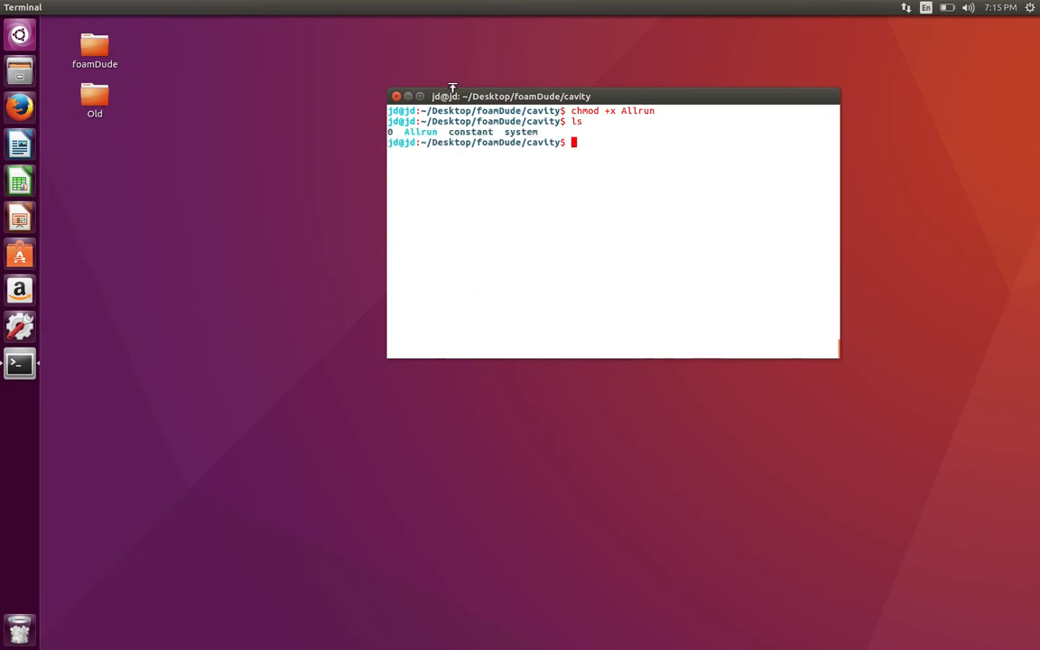
pyautogui.moveTo(719, 145)
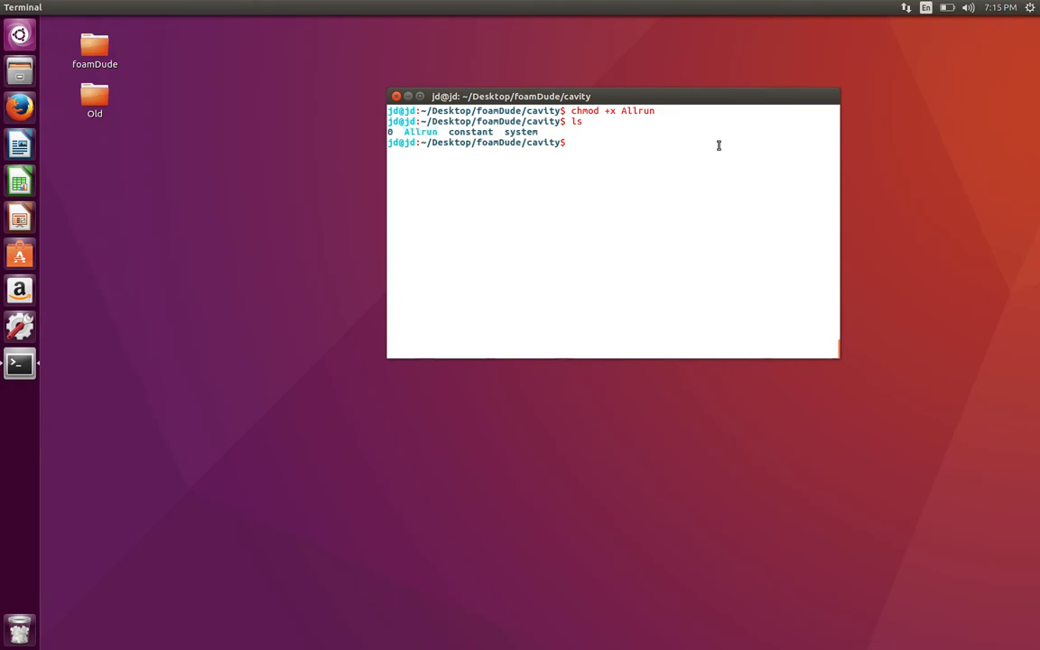
# - Run ./Allrun and view log.checkMesh confirming Mesh OK, with all three logs and time folders present
pyautogui.write('./Allrun')
pyautogui.write('ls')
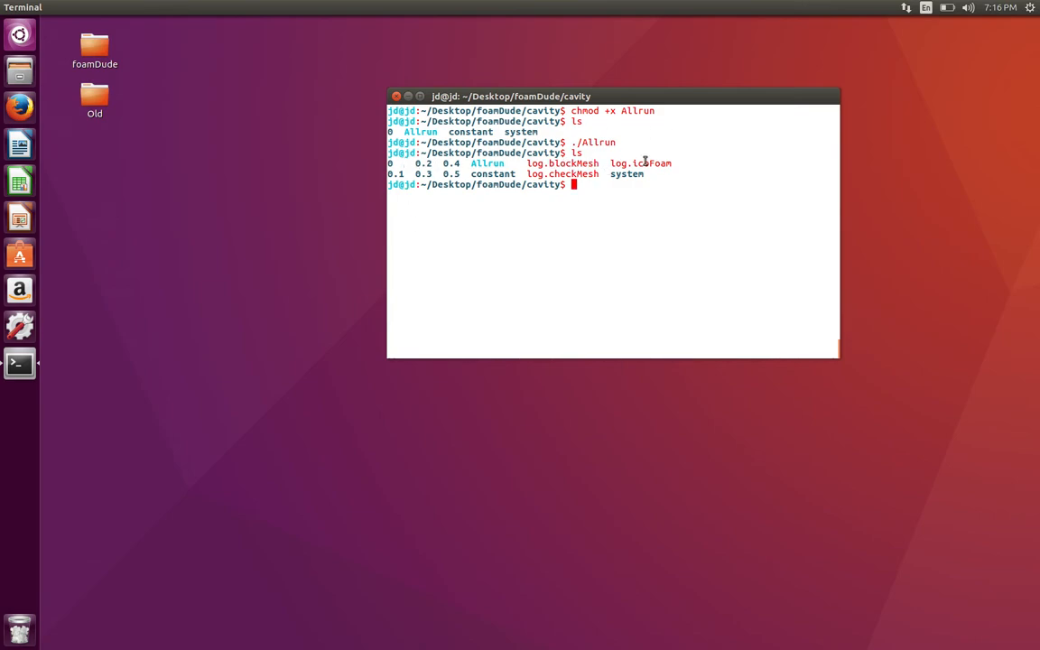
pyautogui.write('cat')
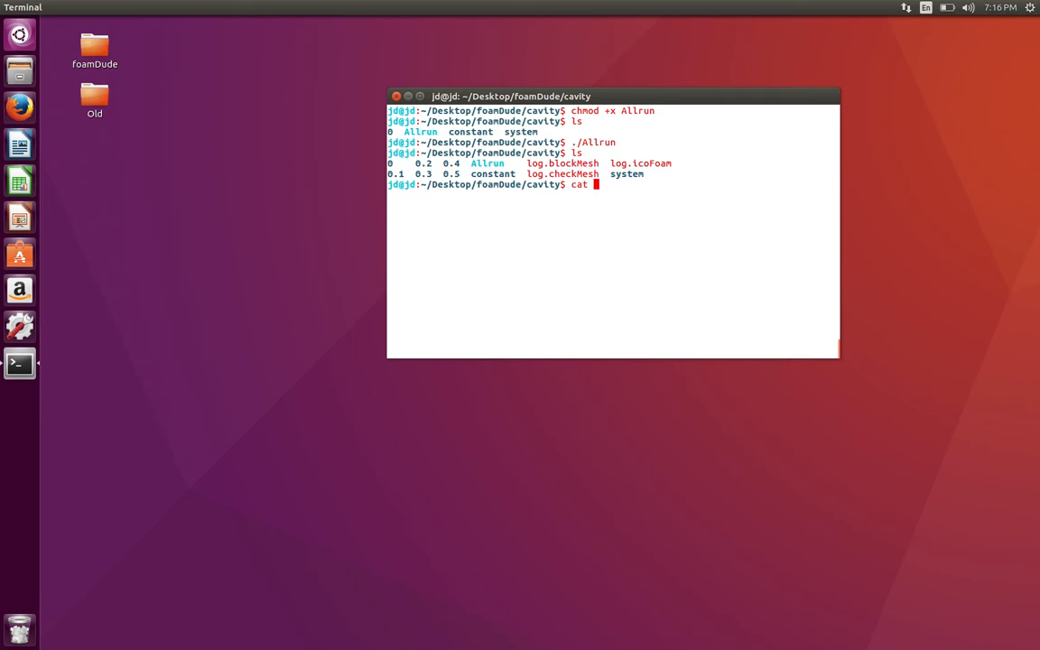
pyautogui.write('log.')
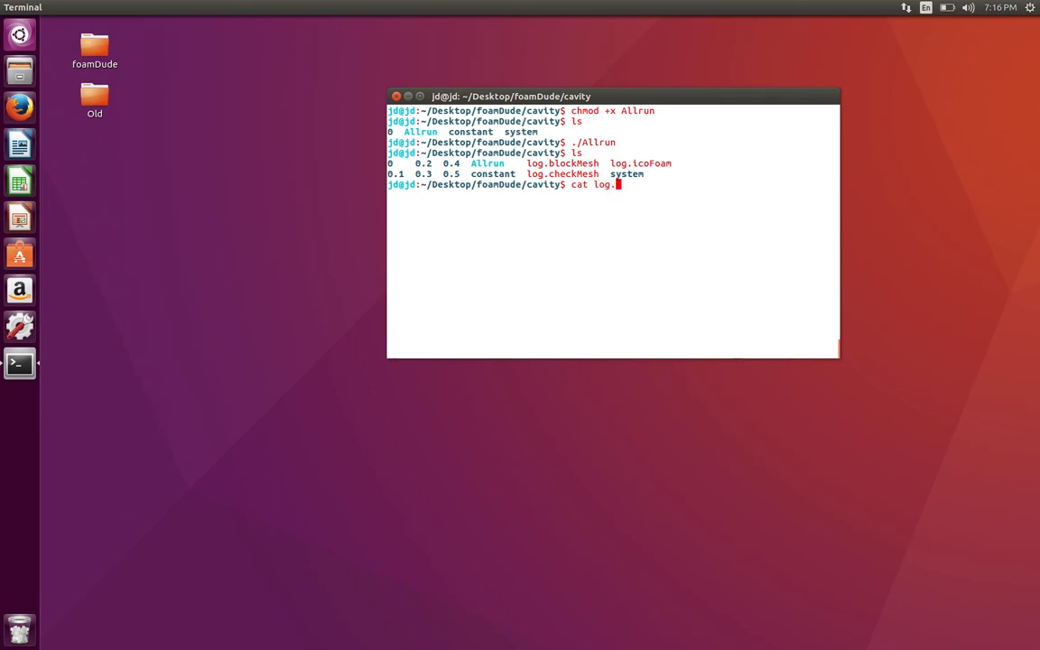
pyautogui.write('checkMesh')
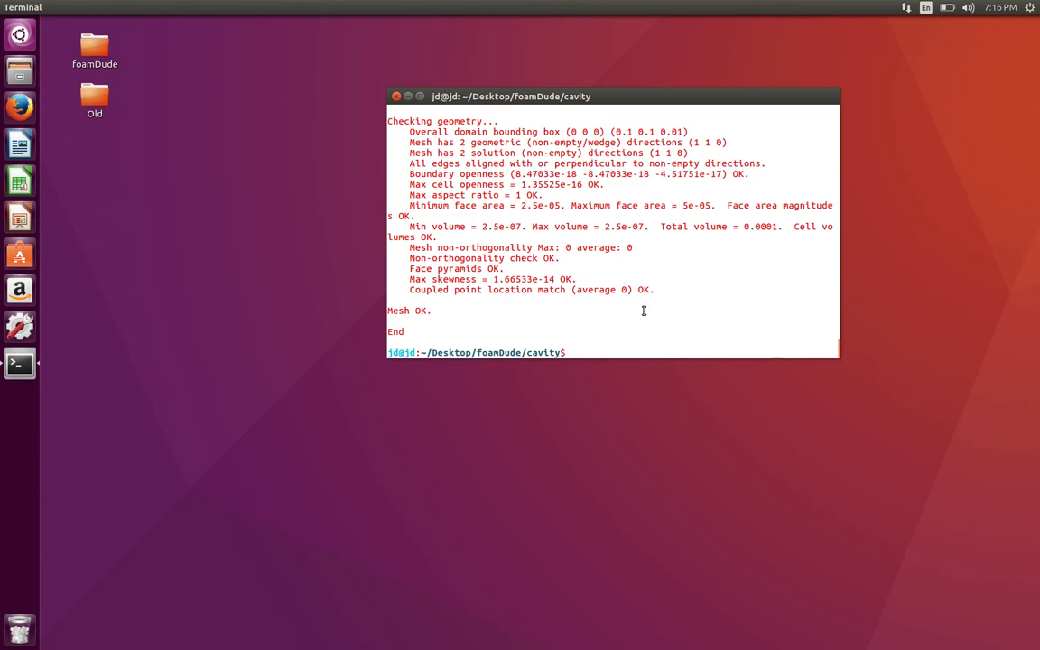
pyautogui.write('ls')
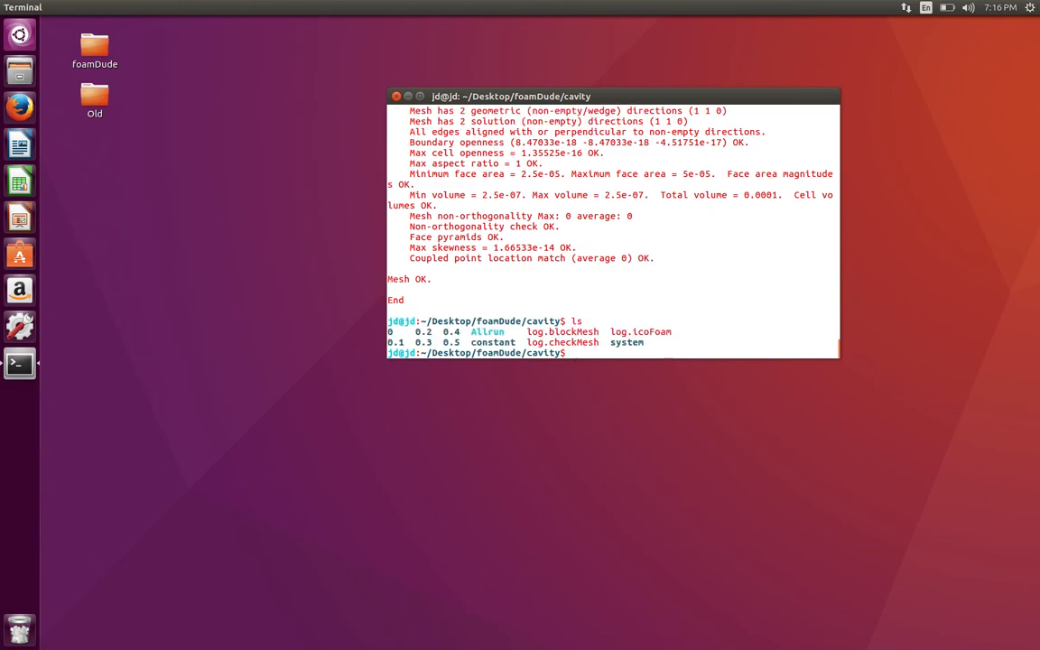